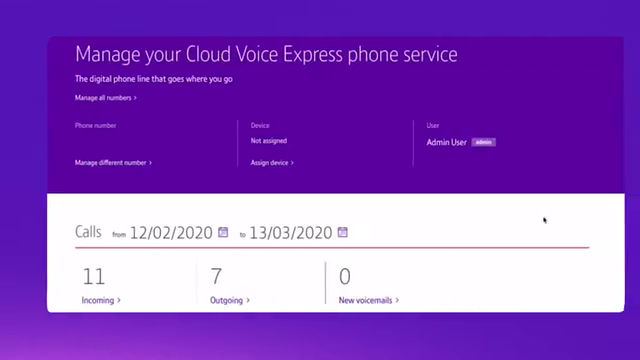
# - Scroll the dashboard down to the Voicemail and divert calls card showing everything off
pyautogui.scroll(-3)
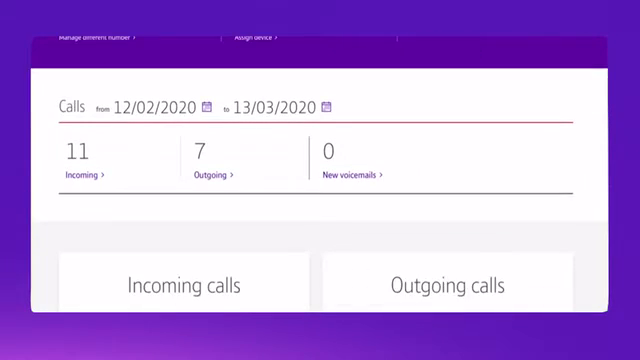
pyautogui.scroll(-3)
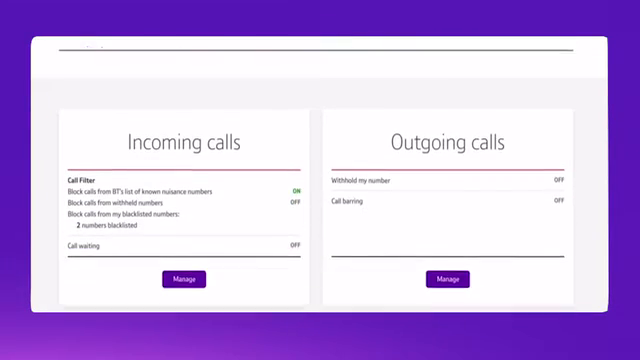
pyautogui.scroll(-3)
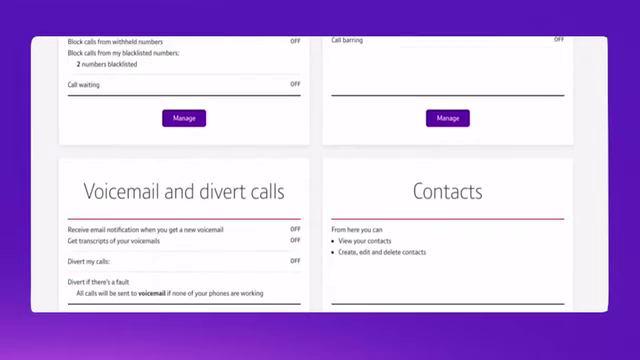
pyautogui.scroll(-3)
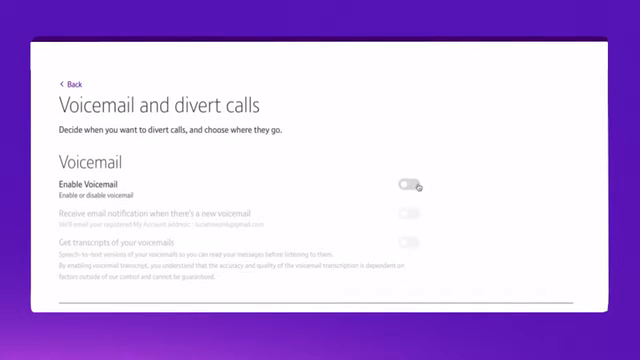
# - Enable voicemail and voicemail transcripts, leaving email notifications off
pyautogui.click(410, 184)
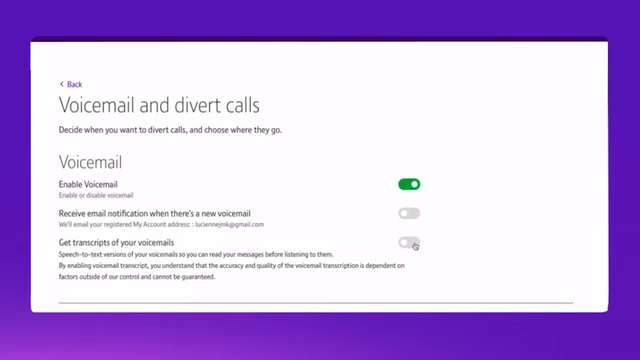
pyautogui.click(411, 241)
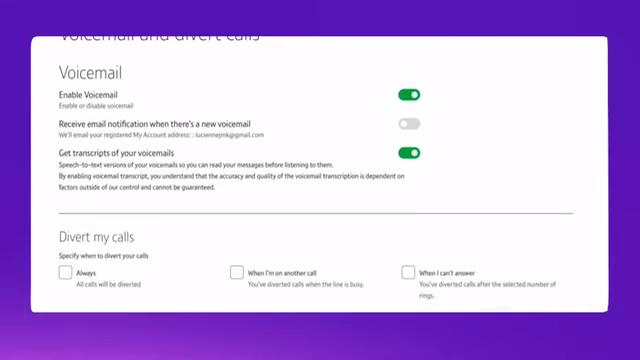
pyautogui.scroll(-3)
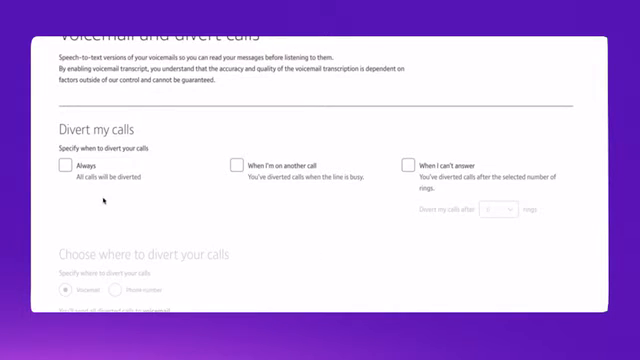
pyautogui.moveTo(283, 197)
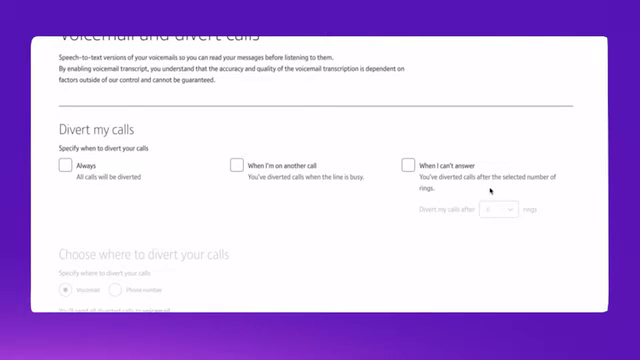
pyautogui.moveTo(286, 214)
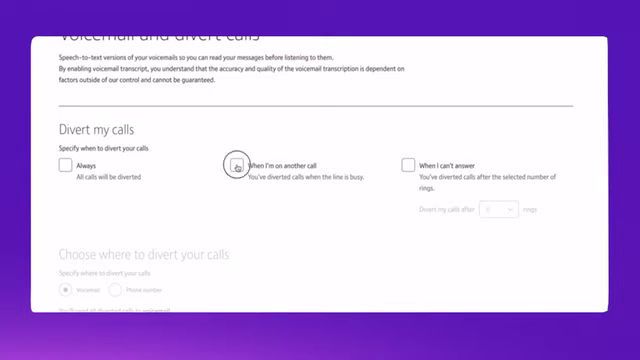
# - Divert calls when on another call and when unanswered after 6 rings
pyautogui.click(236, 160)
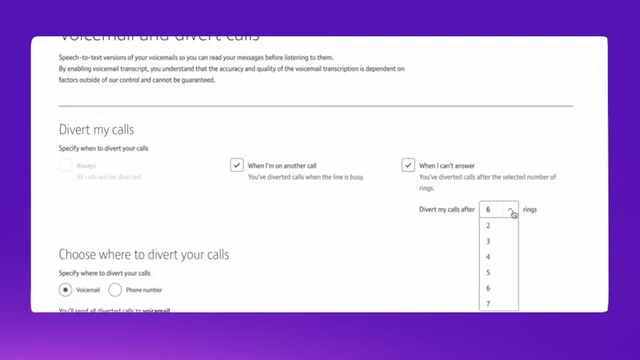
pyautogui.click(490, 215)
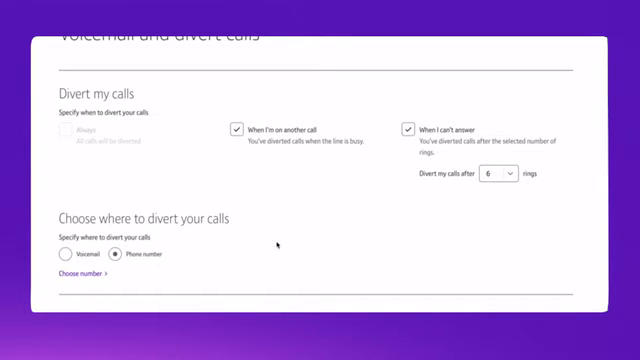
pyautogui.moveTo(280, 245)
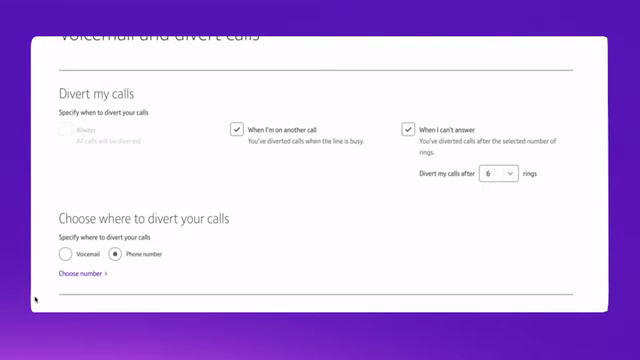
# - Choose Voicemail as the divert destination instead of a phone number
pyautogui.click(65, 257)
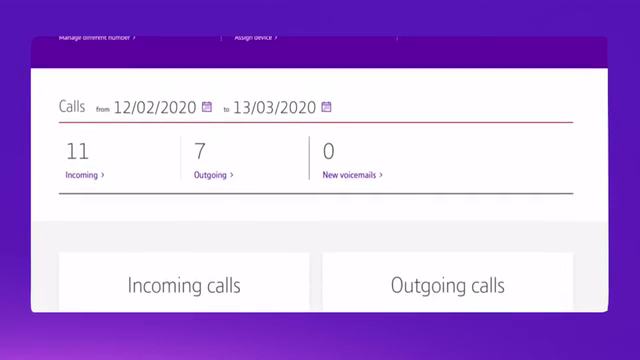
# - Scroll to the dashboard card confirming transcripts on and busy/6-ring diverts to voicemail
pyautogui.scroll(-3)
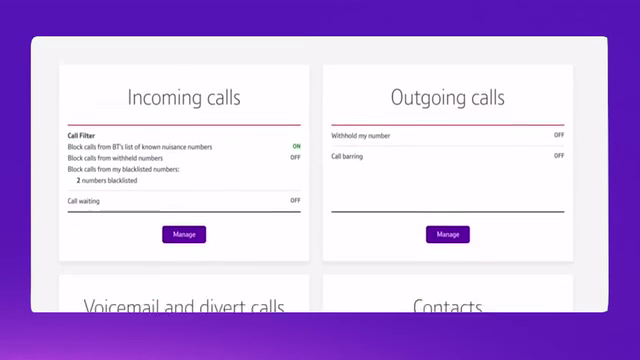
pyautogui.scroll(-3)
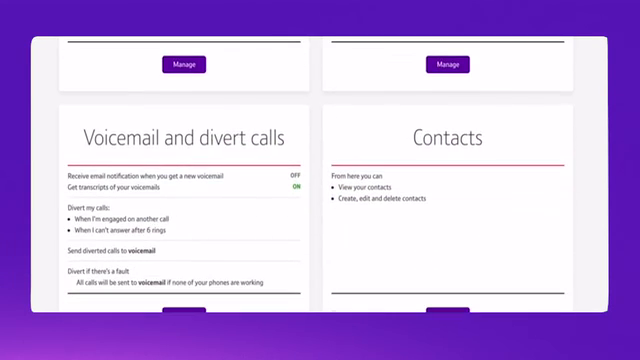
pyautogui.moveTo(223, 193)
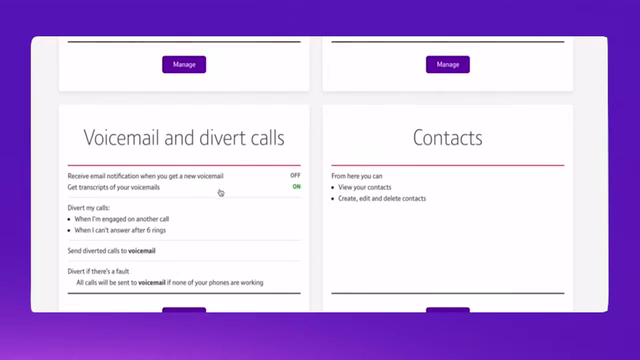